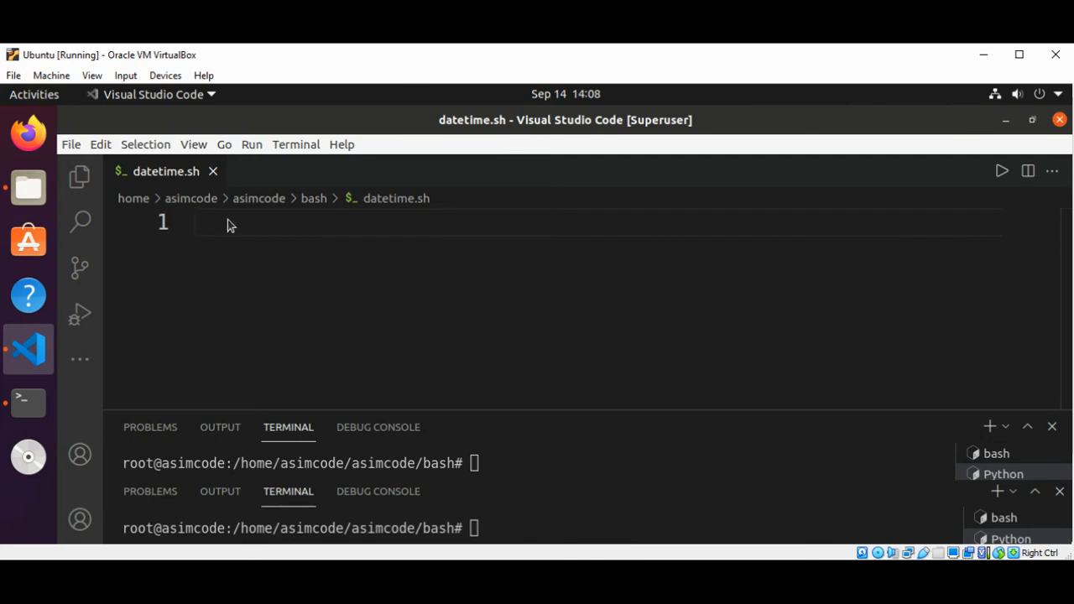
- Begin datetime.sh with the #!/bin/bash shebang line
{"action": "type", "text": "#"}
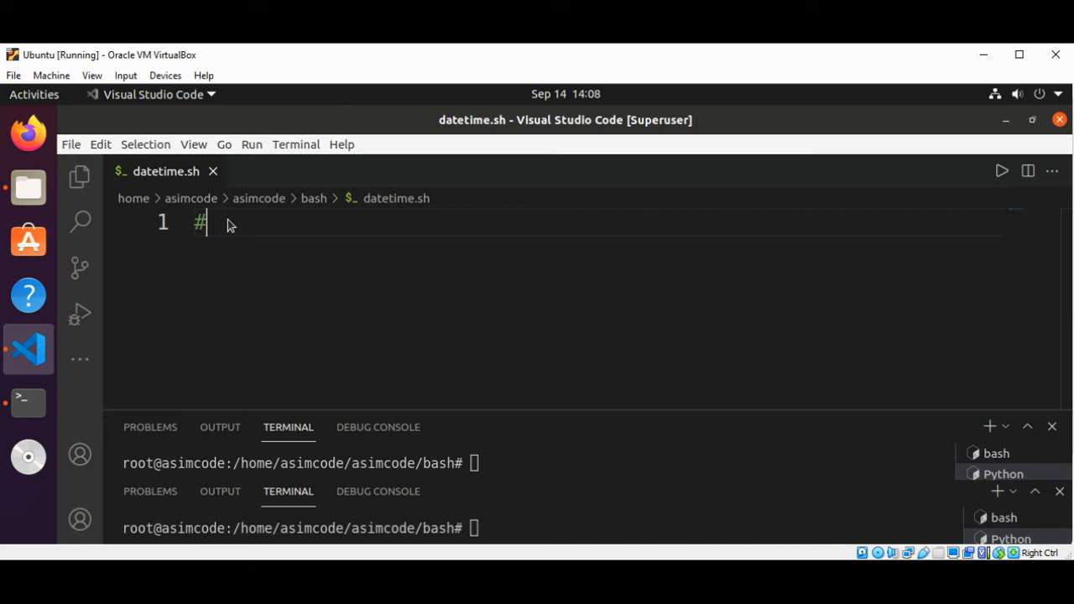
{"action": "type", "text": "!/"}
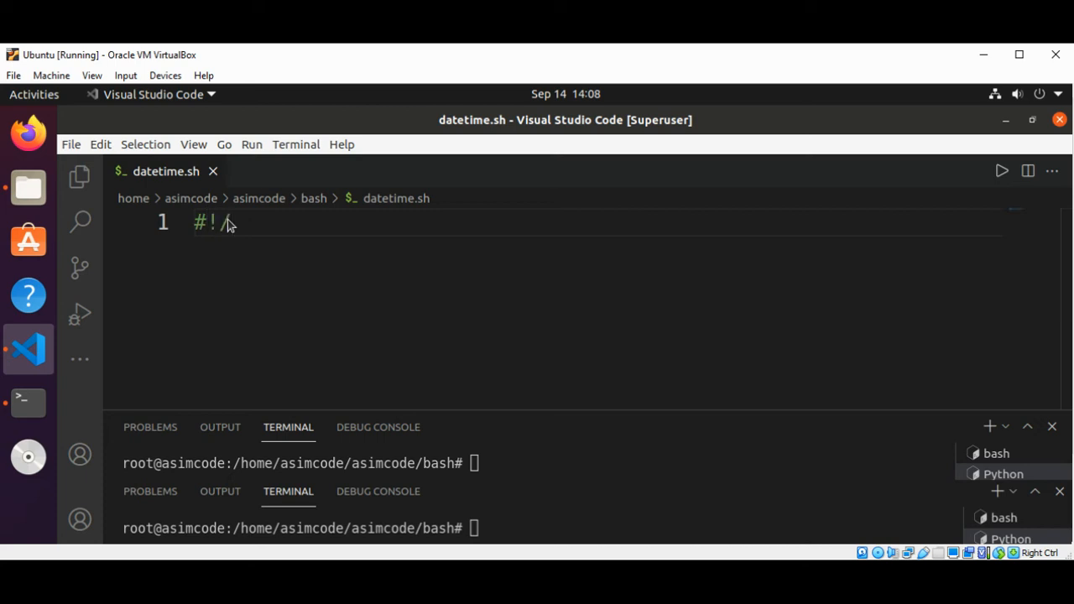
{"action": "type", "text": "bin/bash"}
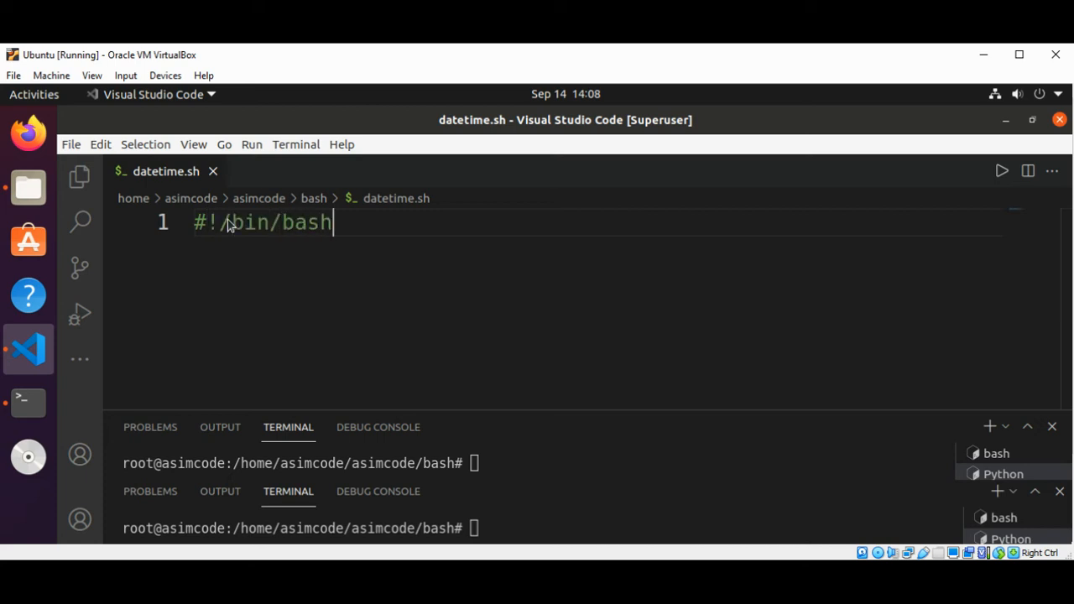
{"action": "key", "text": "Return"}
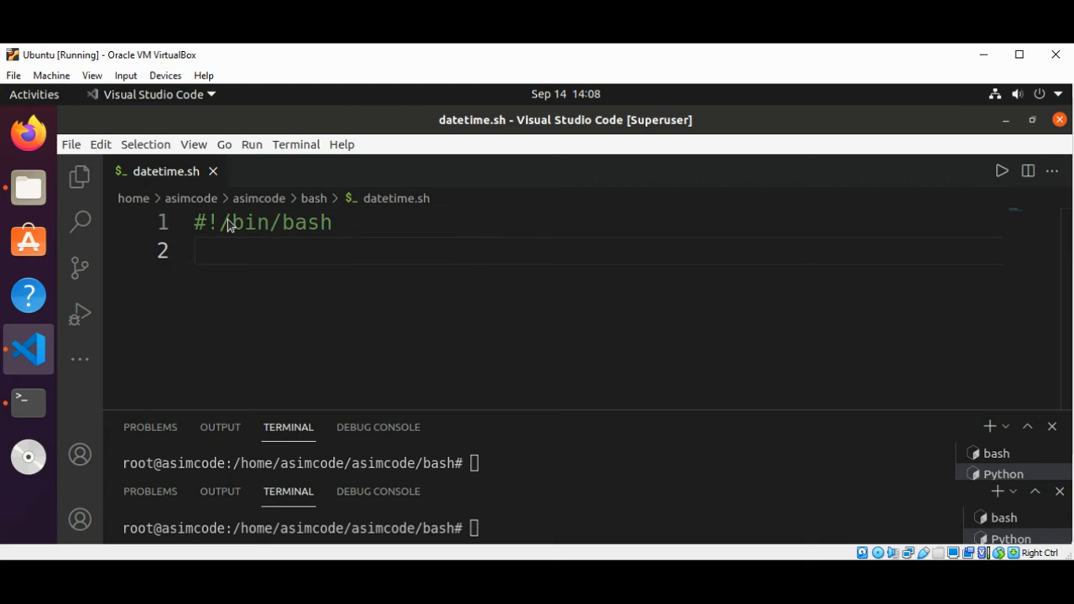
- Write the line echo "$(date) : $@" >> timefile.txt to log the date and arguments
{"action": "type", "text": "echo"}
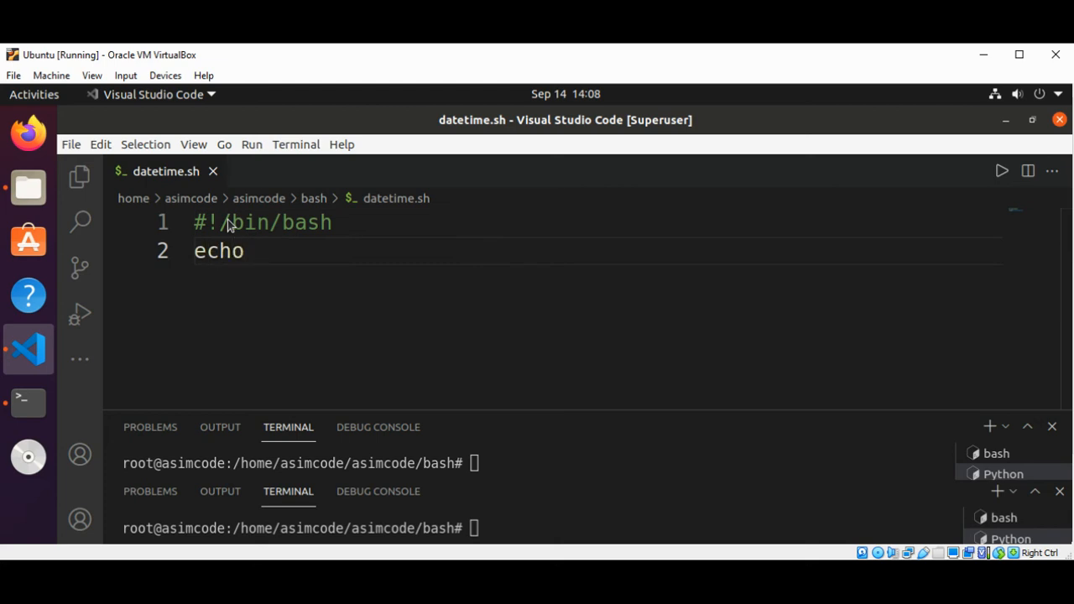
{"action": "type", "text": "\""}
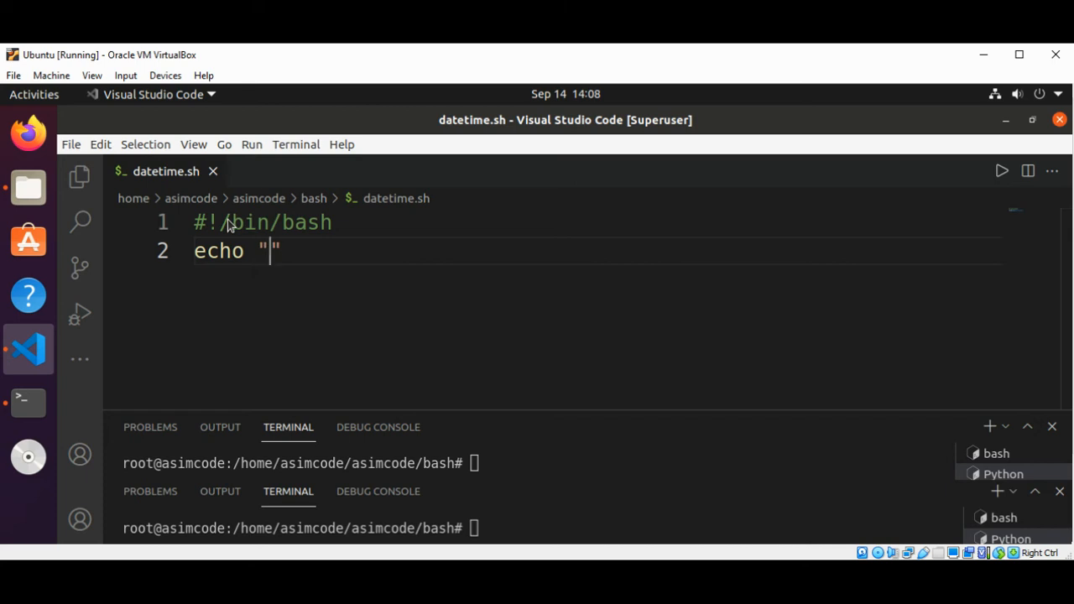
{"action": "type", "text": "$"}
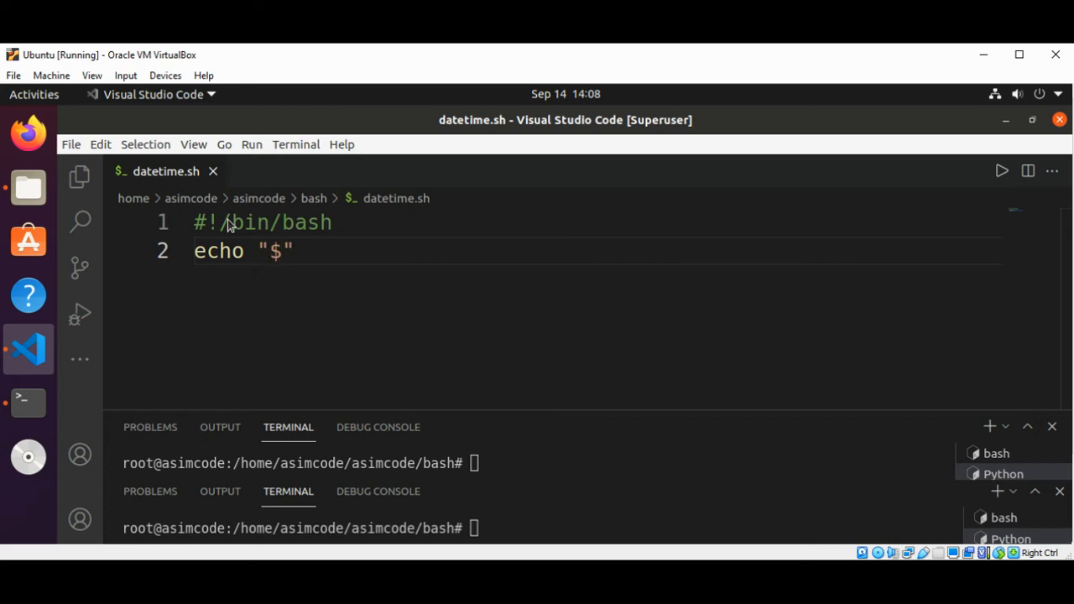
{"action": "type", "text": "(date) :"}
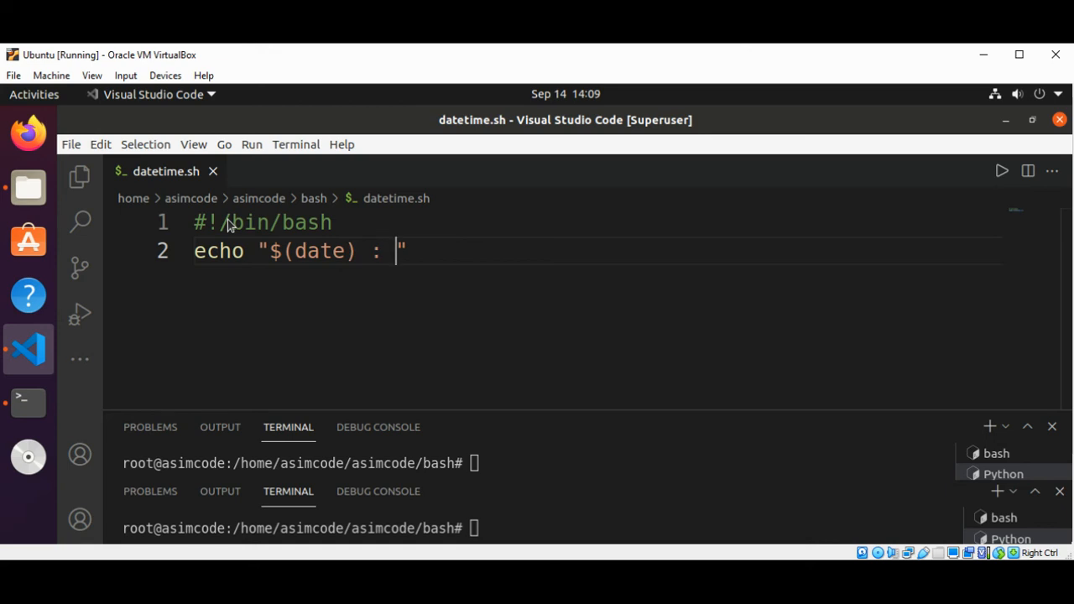
{"action": "type", "text": "$"}
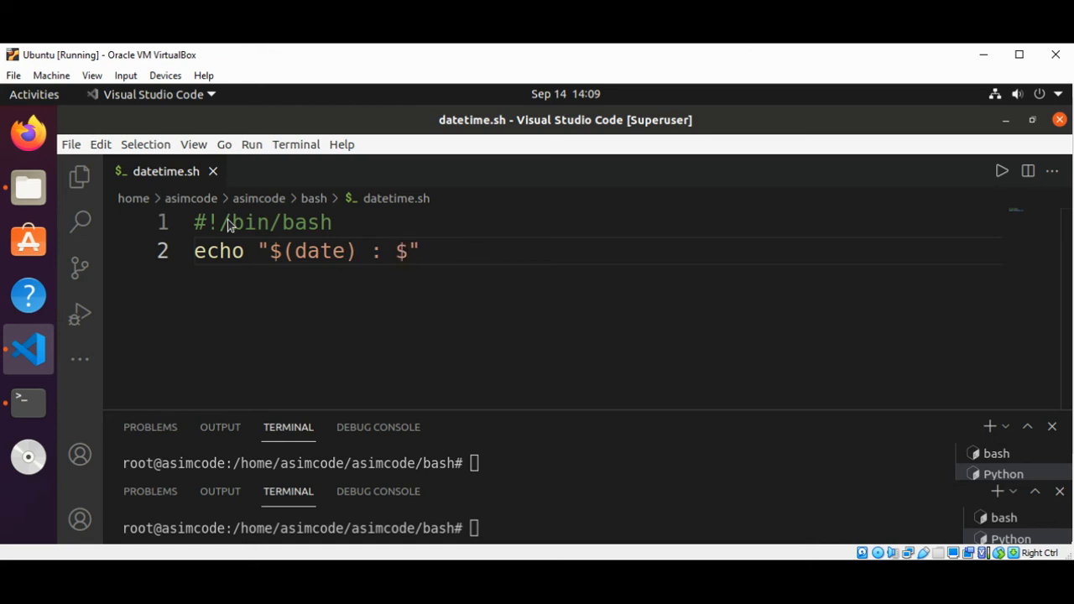
{"action": "type", "text": "@"}
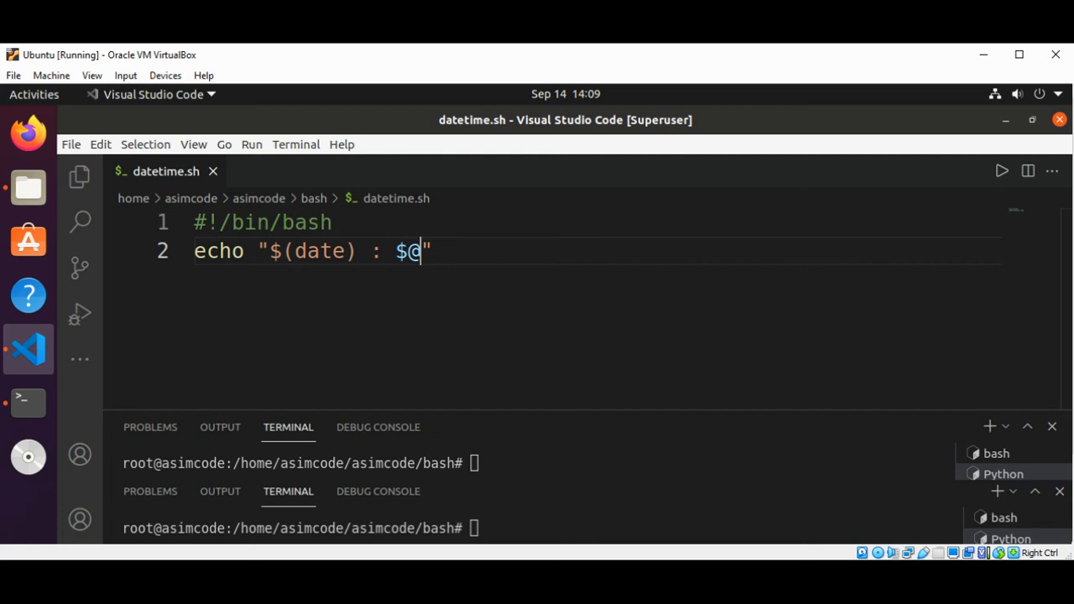
{"action": "mouse_move", "coordinate": [466, 253]}
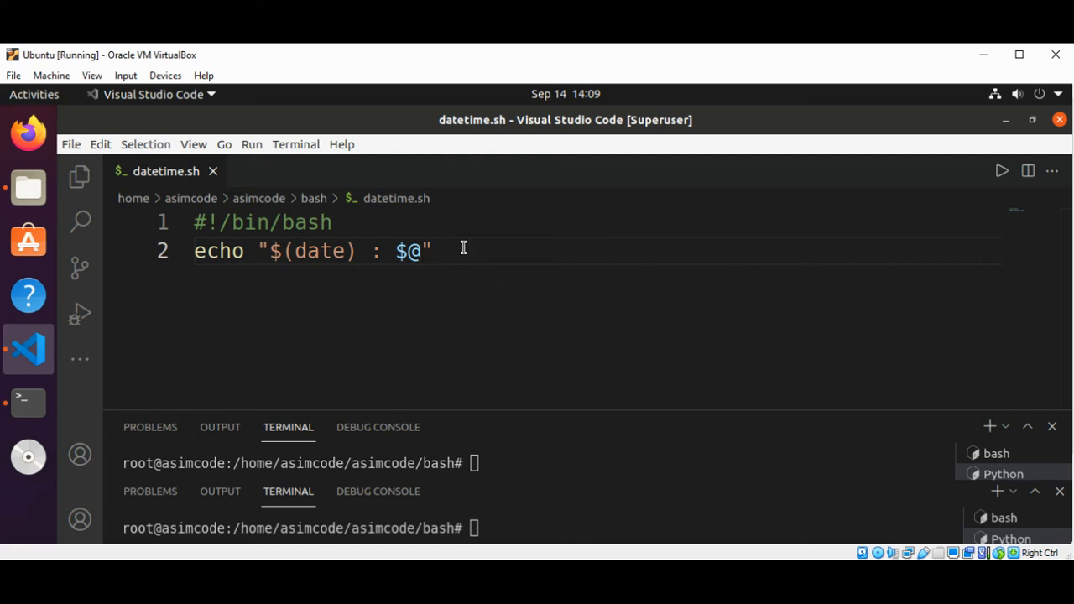
{"action": "type", "text": ">>"}
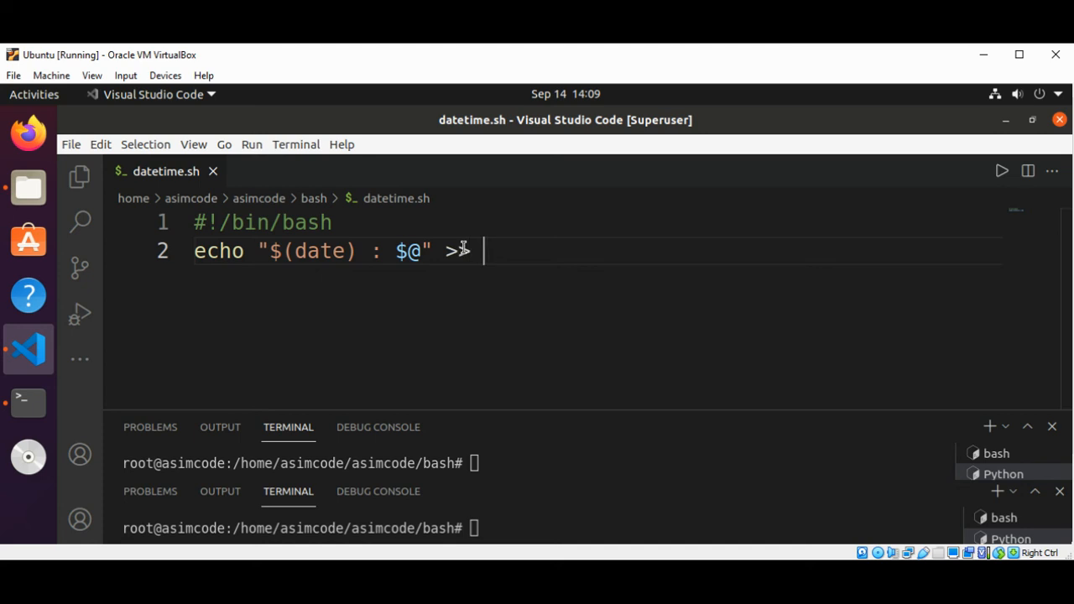
{"action": "type", "text": "t"}
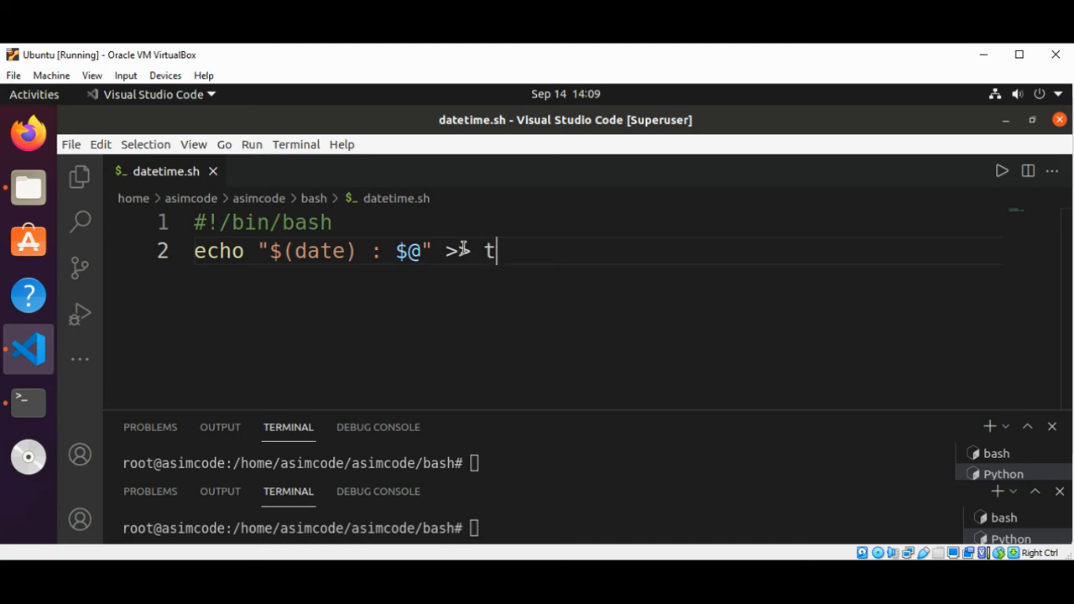
{"action": "type", "text": "imefile."}
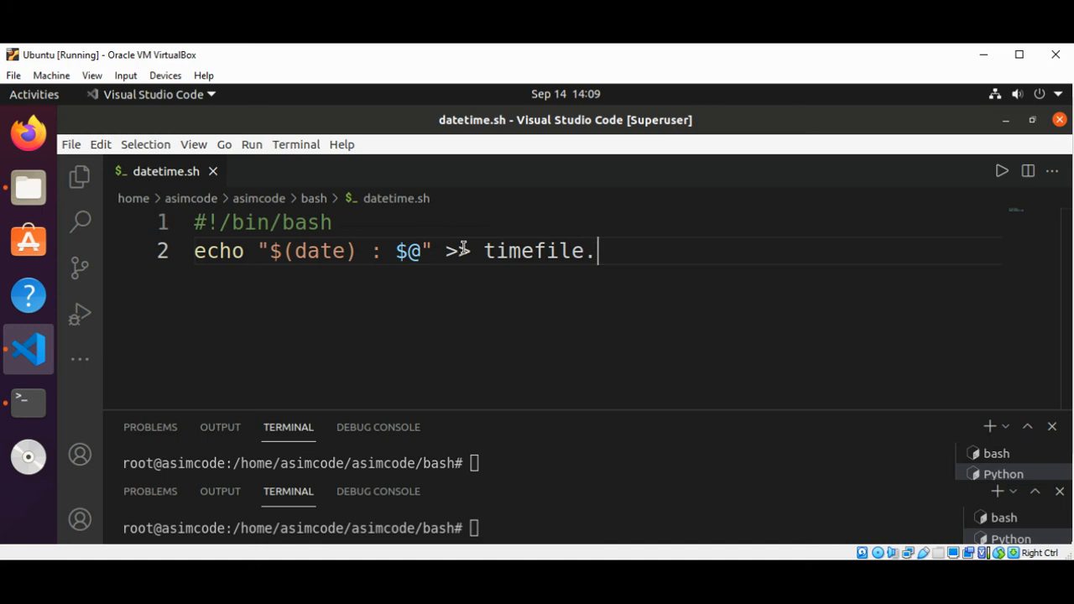
{"action": "type", "text": "txt"}
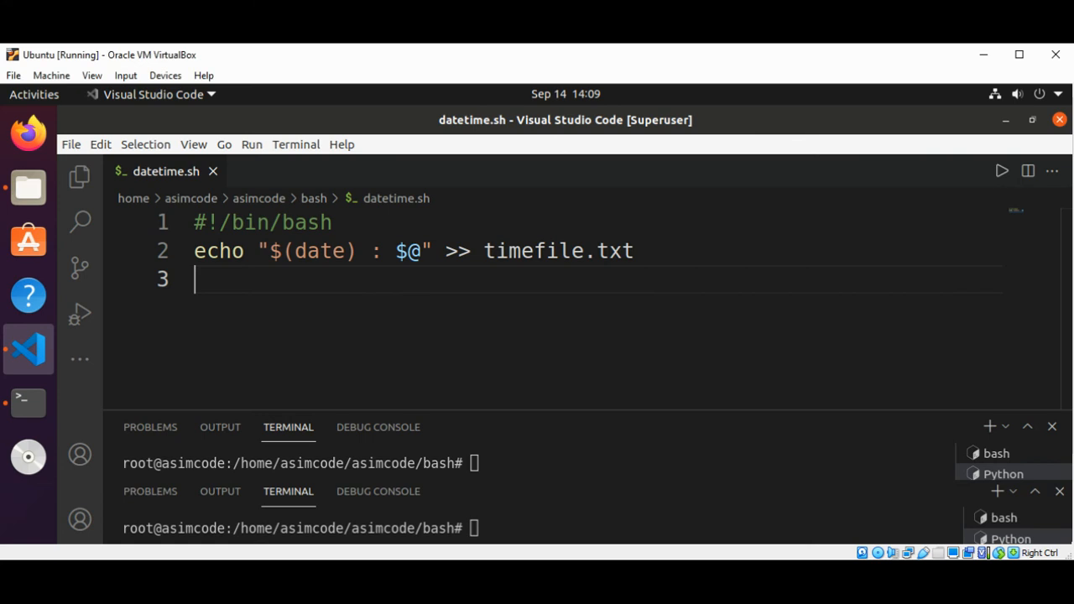
- Add the line tail -n 1 timefile.txt to print the newest logged entry
{"action": "type", "text": "t"}
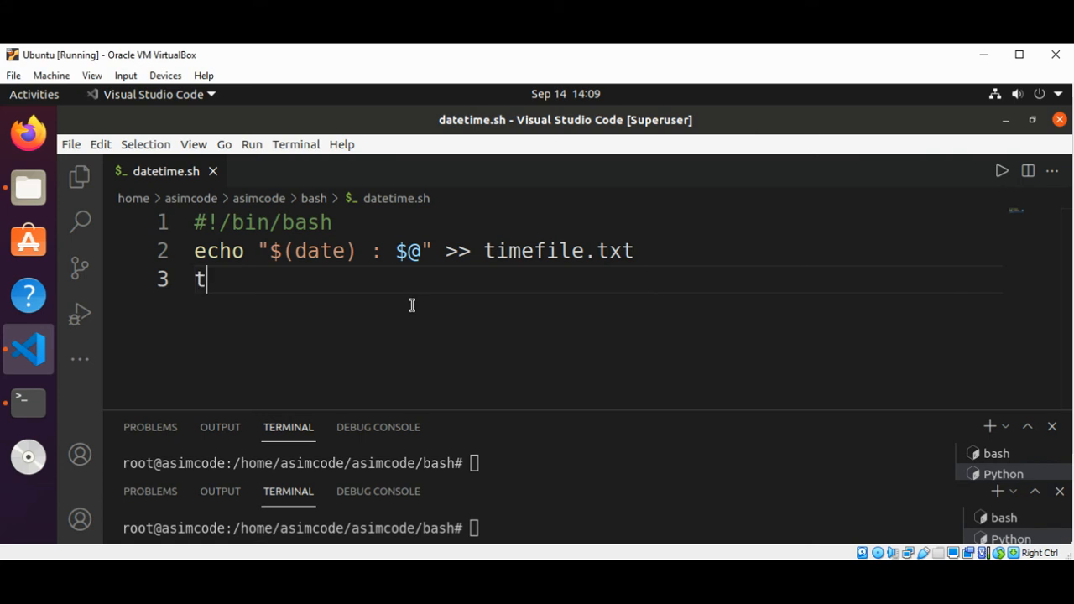
{"action": "type", "text": "ail -n"}
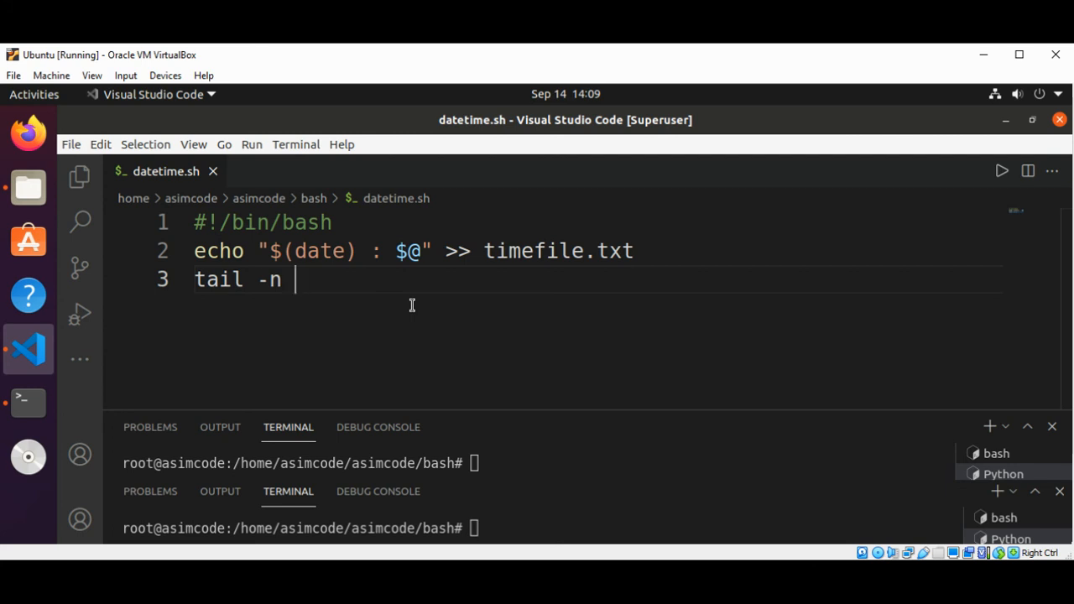
{"action": "type", "text": "1"}
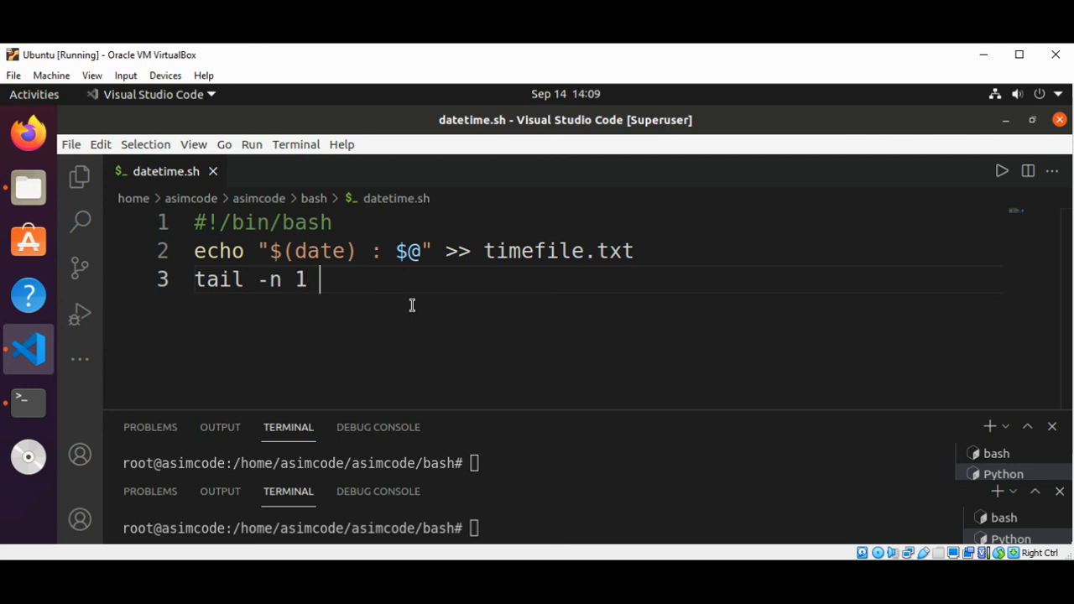
{"action": "type", "text": "timefile.t"}
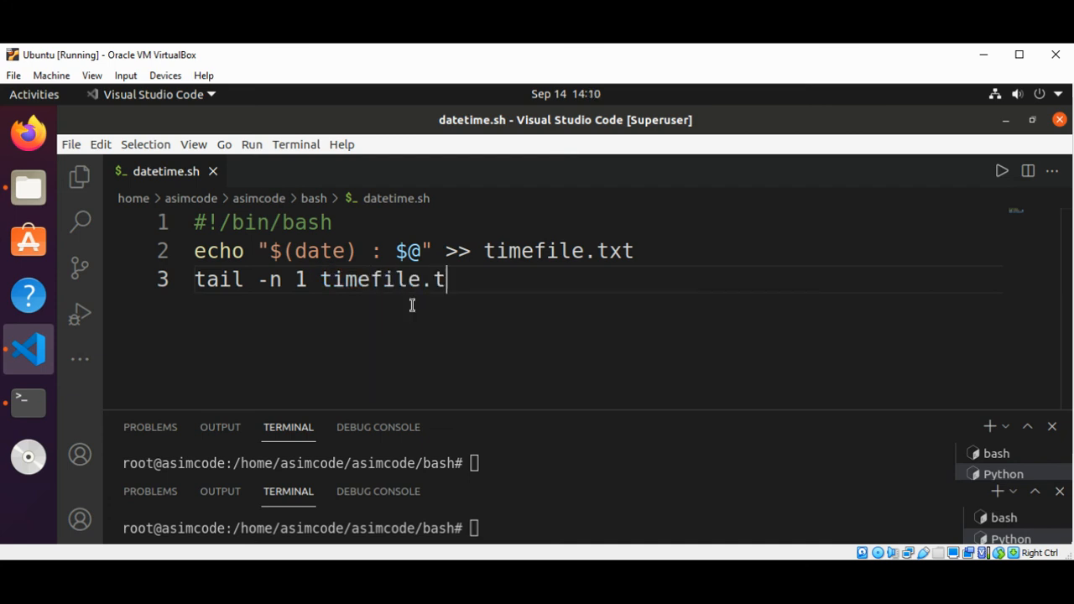
{"action": "type", "text": "xt"}
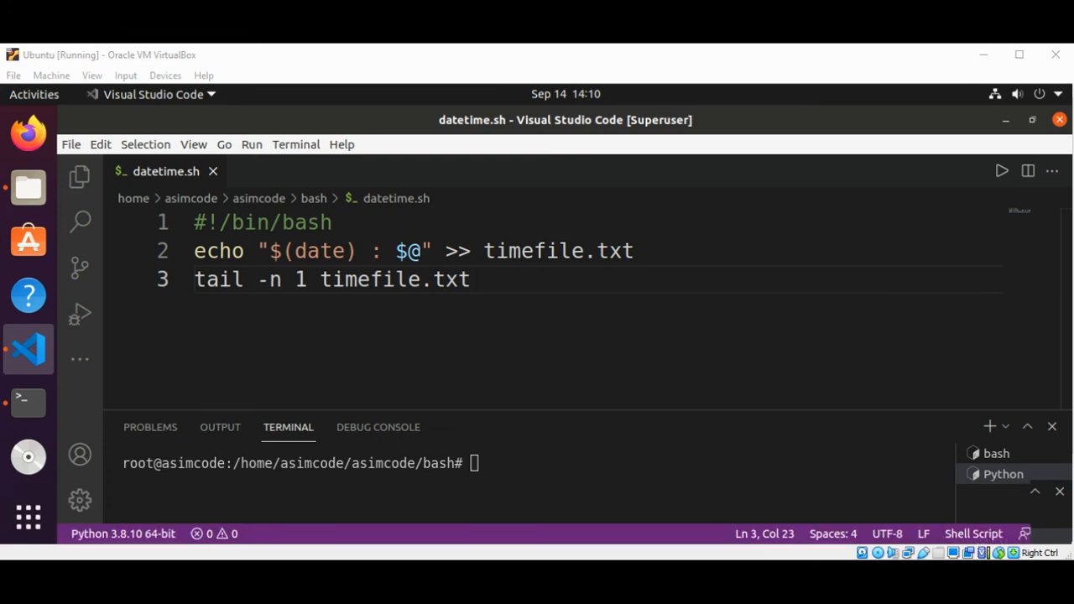
{"action": "mouse_move", "coordinate": [511, 463]}
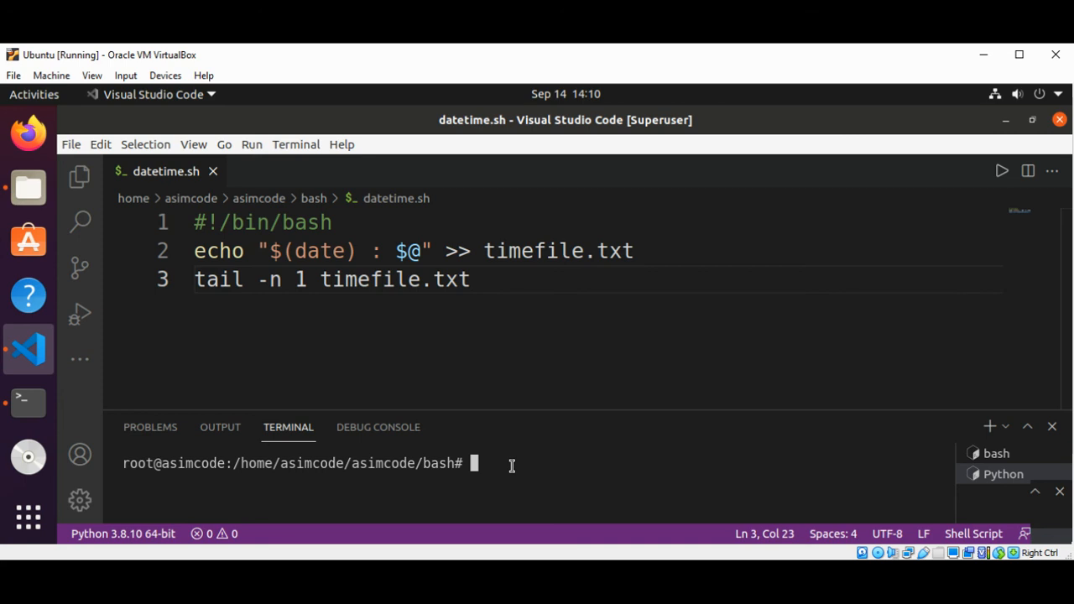
- Run /bin/bash ./datetime.sh hello in the terminal to log a timestamped hello entry
{"action": "type", "text": "/bin/"}
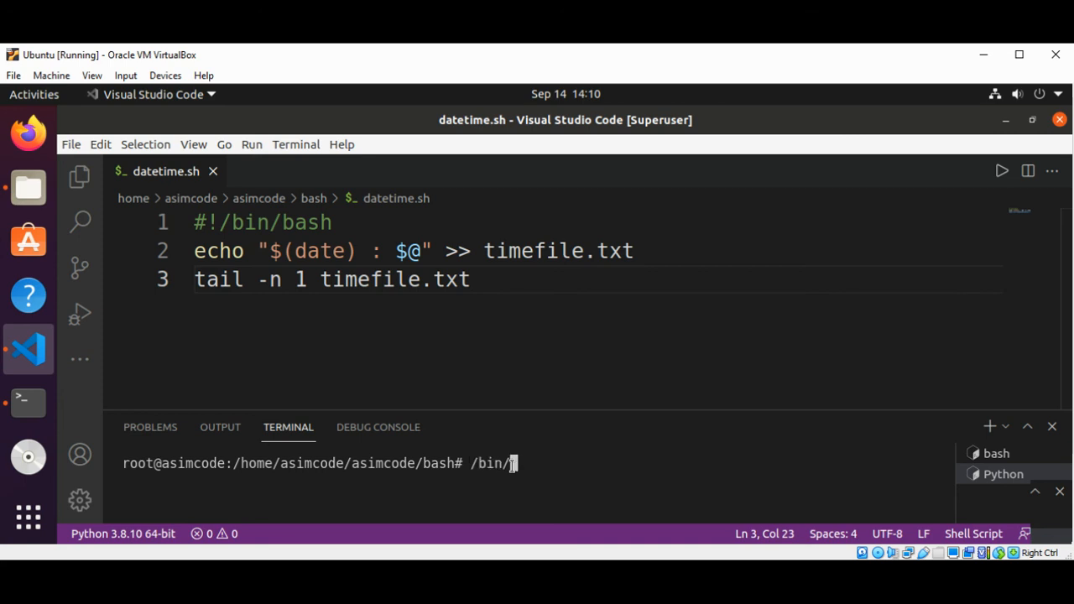
{"action": "type", "text": "bash"}
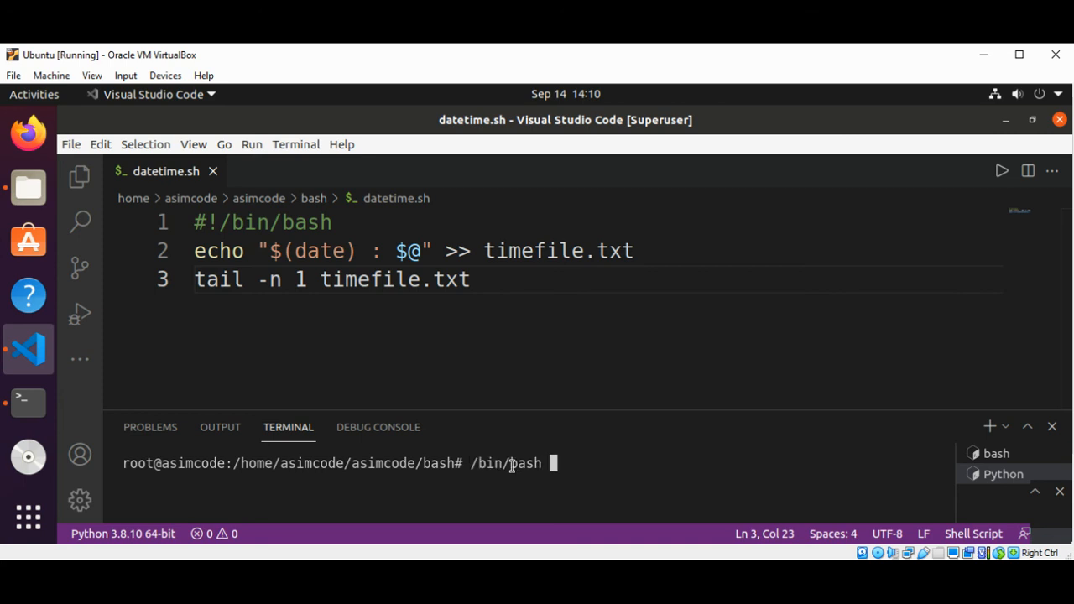
{"action": "type", "text": "./"}
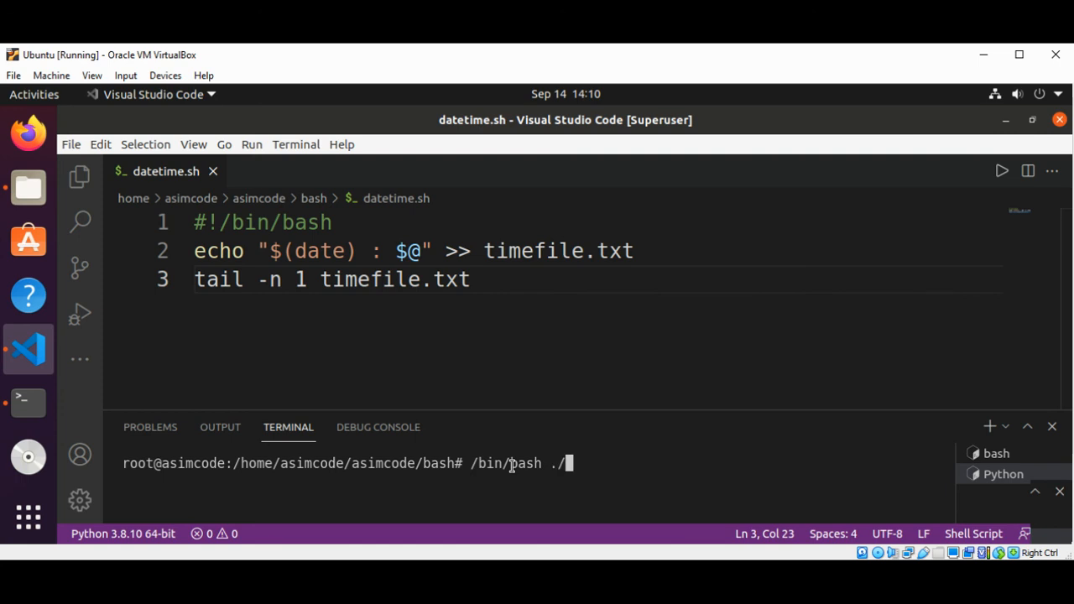
{"action": "type", "text": "date"}
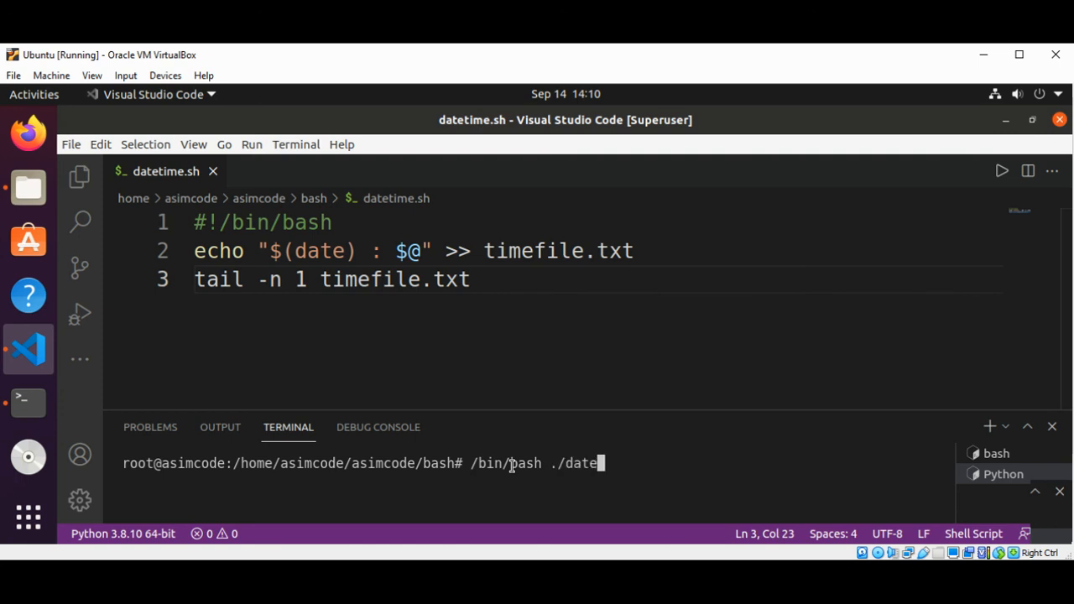
{"action": "type", "text": "time.sh"}
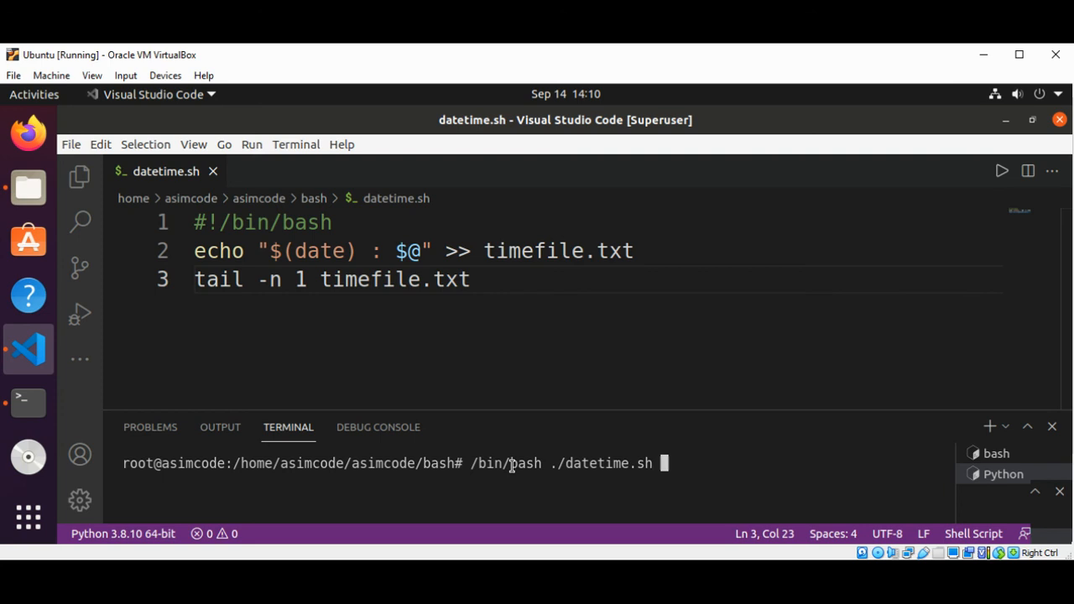
{"action": "type", "text": "he"}
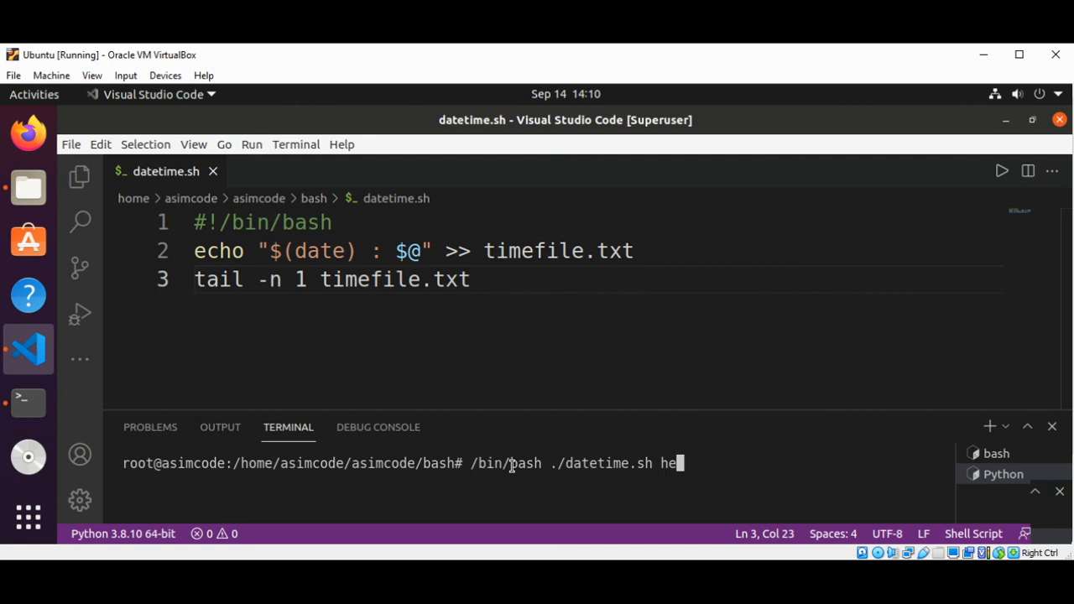
{"action": "type", "text": "llo"}
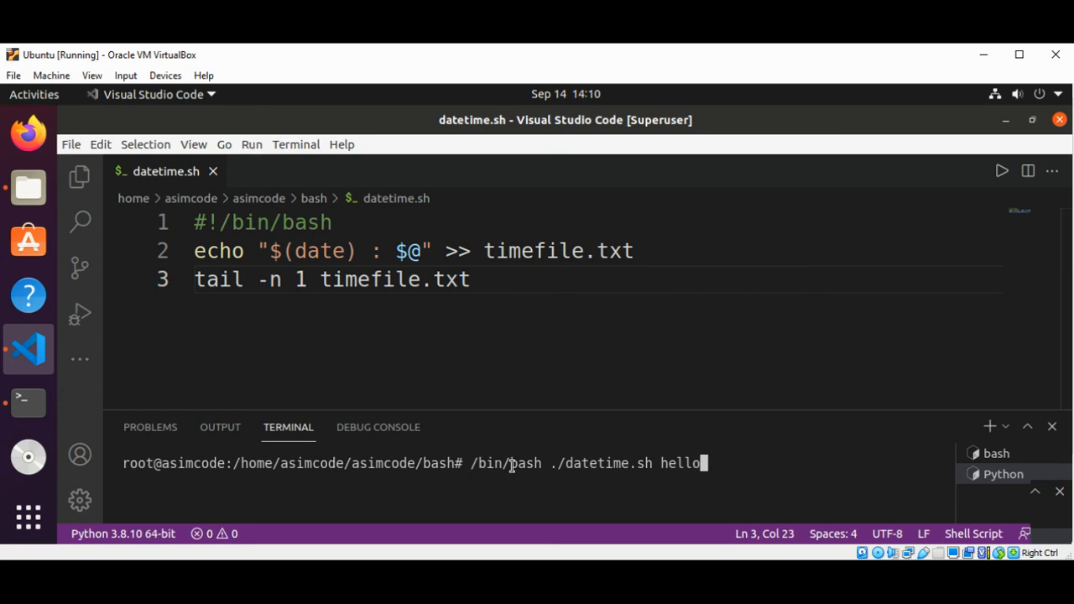
{"action": "key", "text": "Return"}
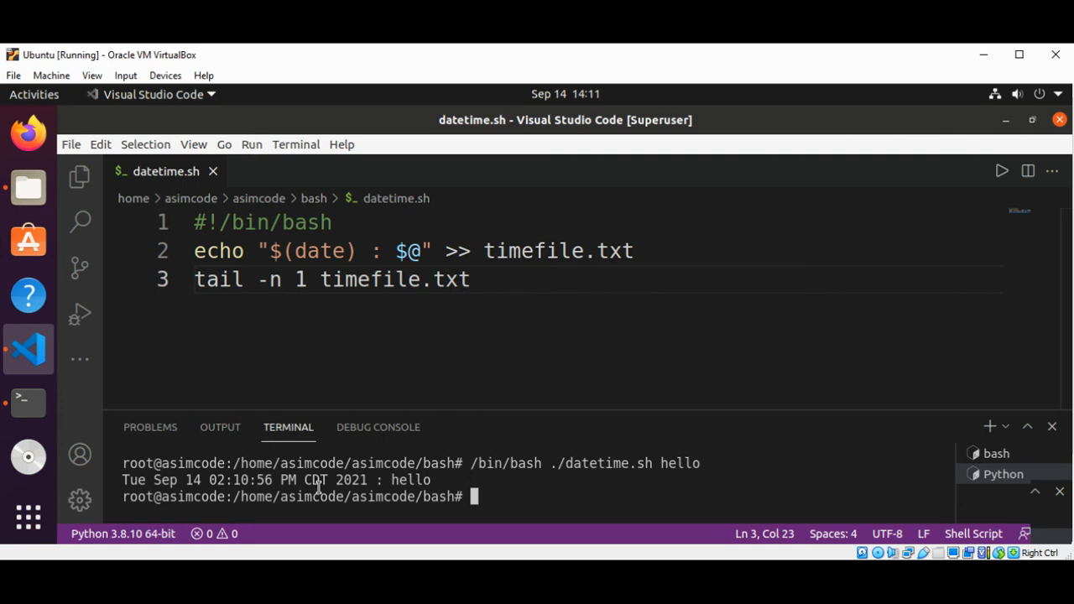
{"action": "mouse_move", "coordinate": [436, 478]}
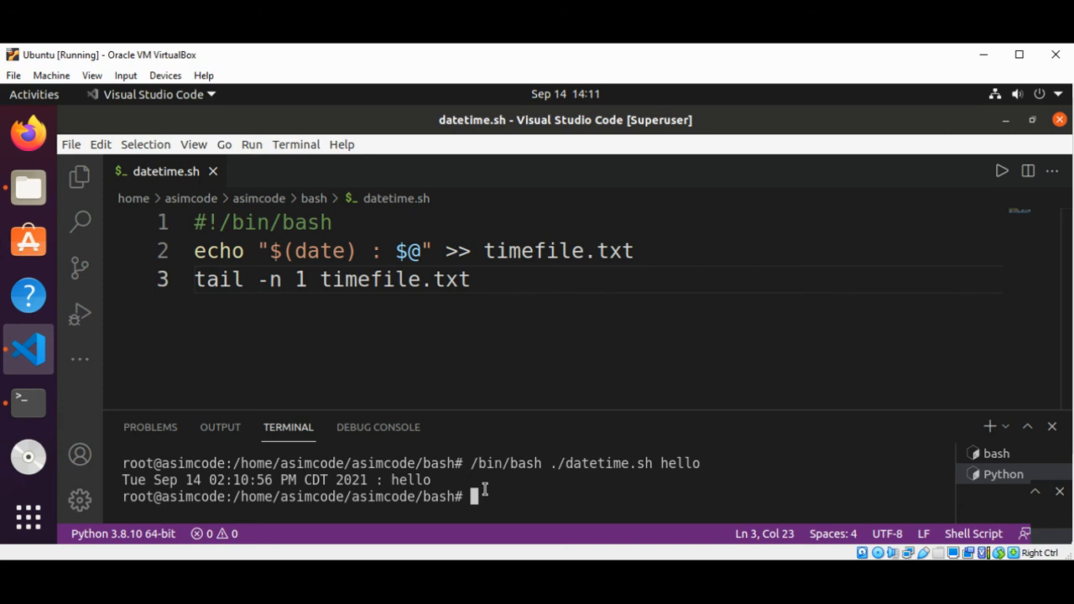
- Rerun the recalled command with the argument world to log a second timestamped entry
{"action": "type", "text": "/bin/bash ./datetime.sh hello"}
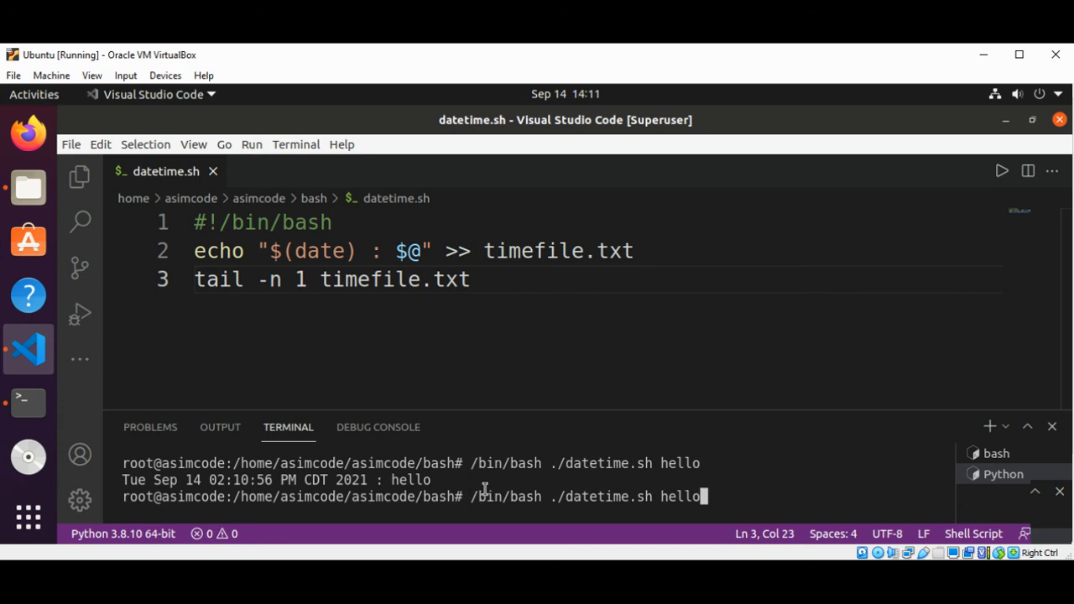
{"action": "key", "text": "BackSpace"}
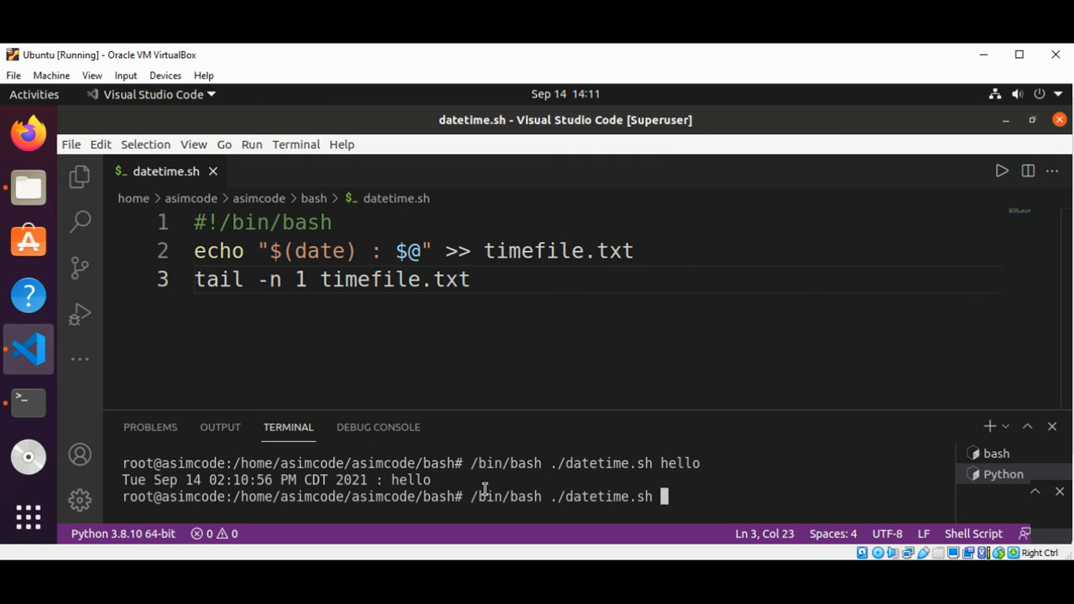
{"action": "type", "text": "world"}
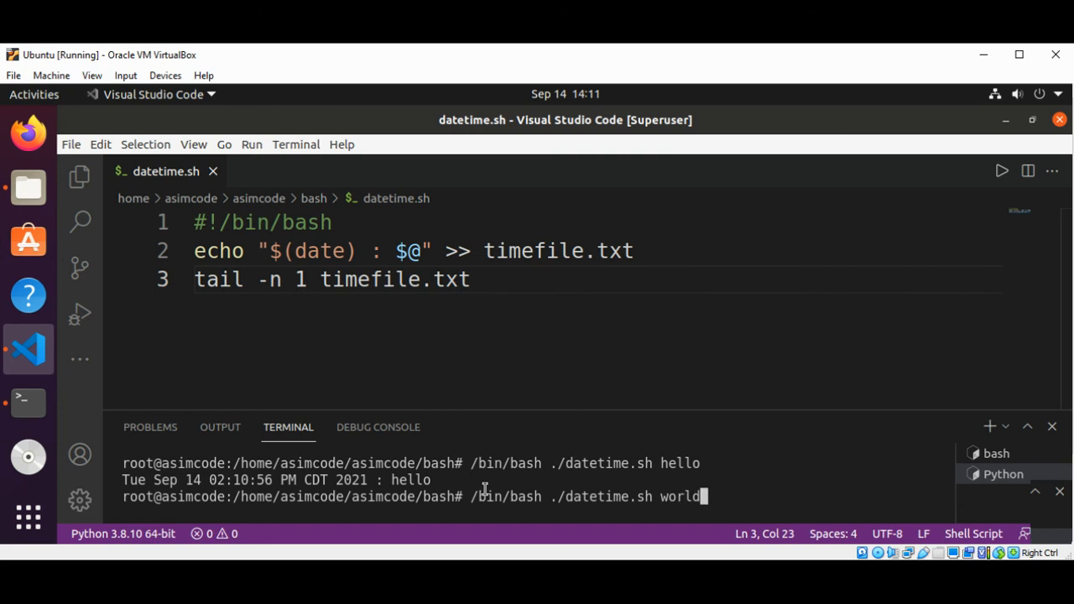
{"action": "key", "text": "Return"}
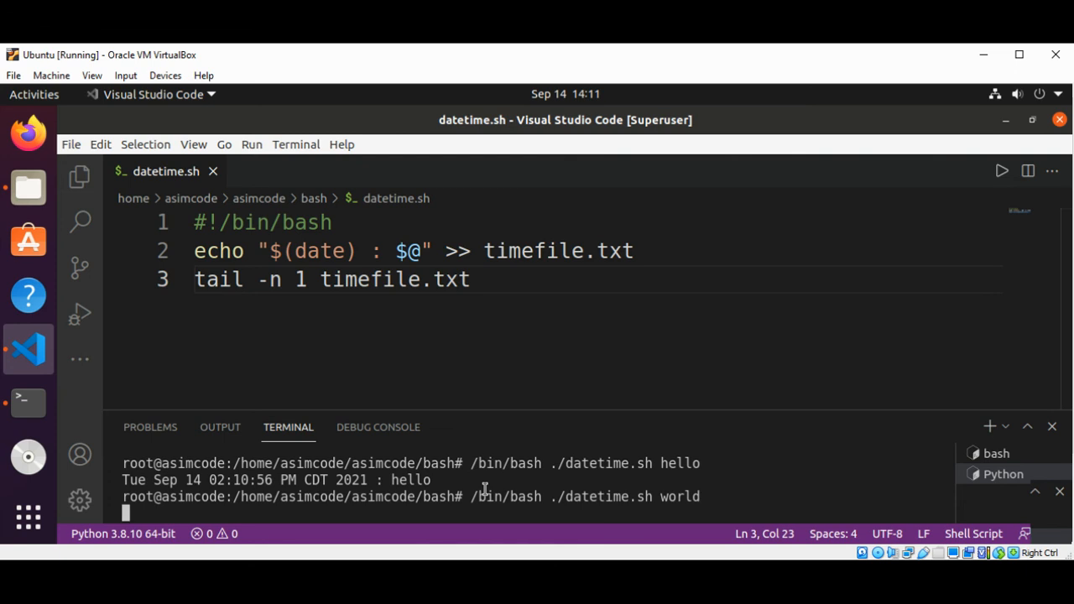
{"action": "key", "text": "Return"}
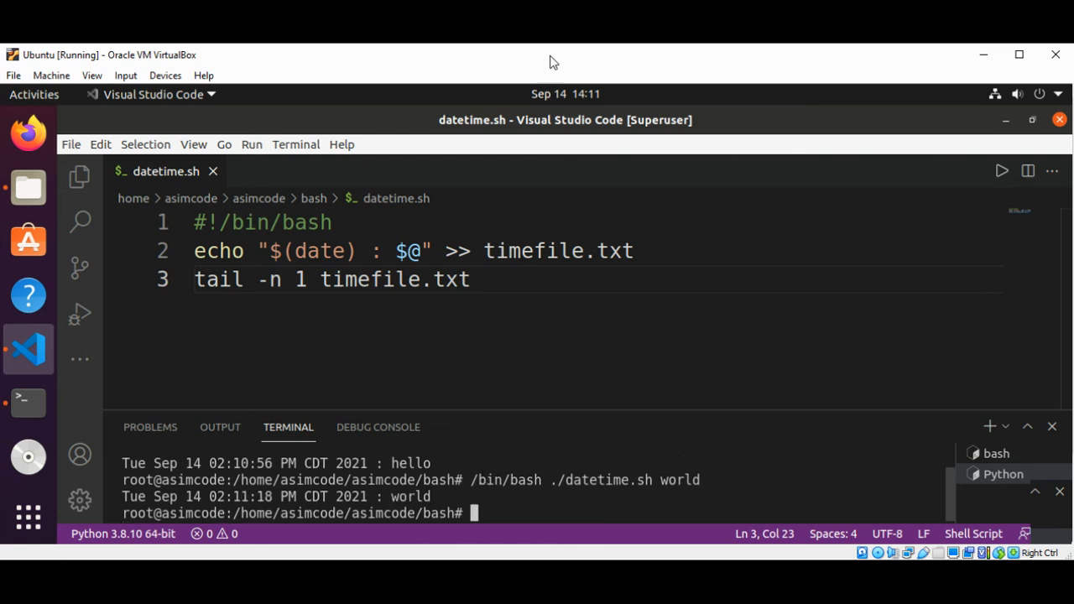
{"action": "mouse_move", "coordinate": [559, 137]}
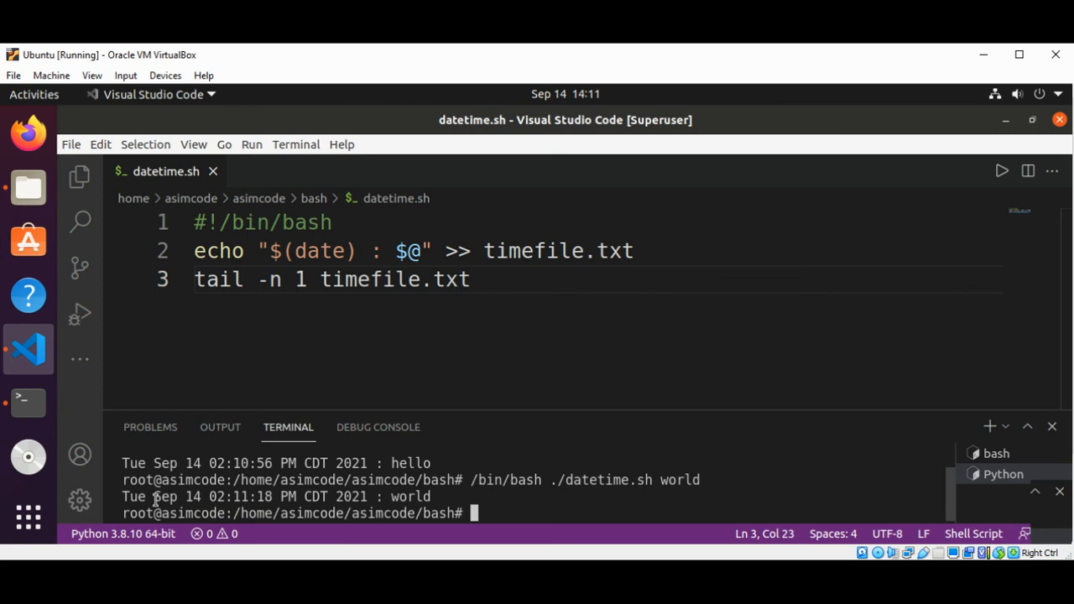
{"action": "mouse_move", "coordinate": [410, 497]}
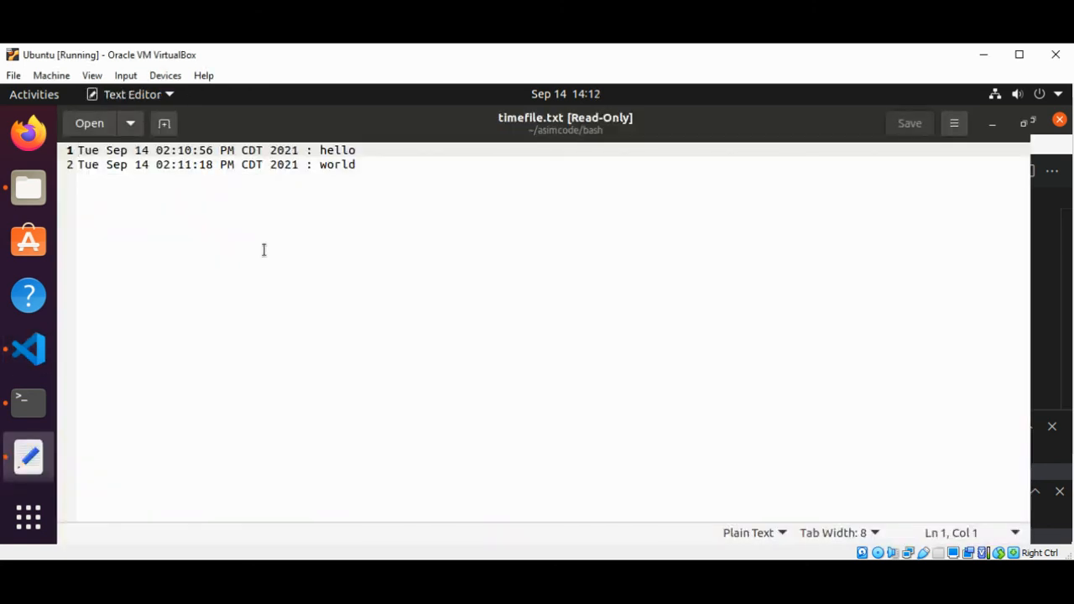
{"action": "mouse_move", "coordinate": [339, 188]}
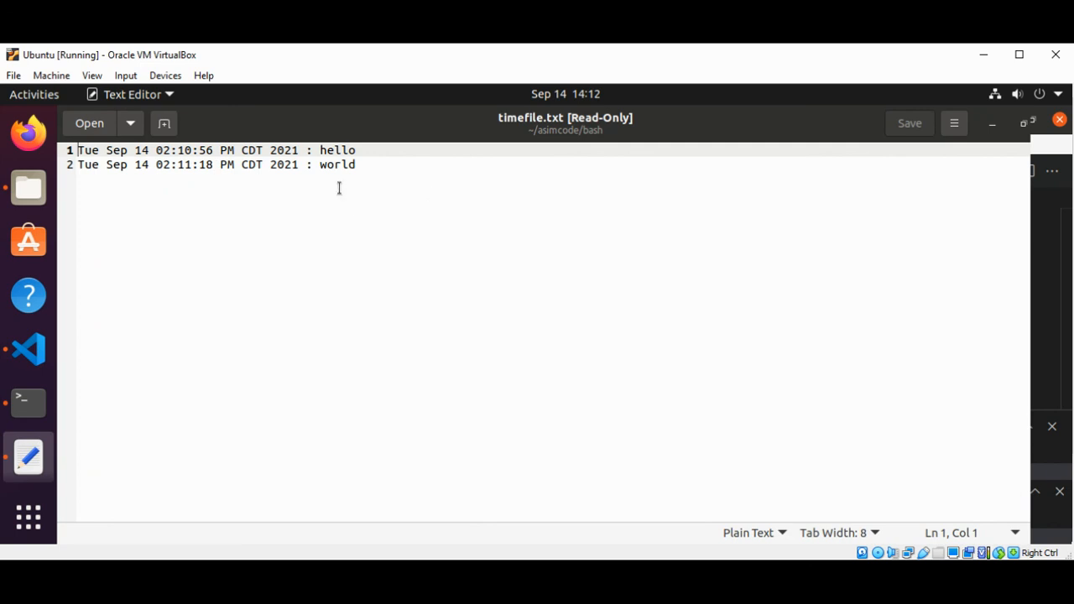
{"action": "mouse_move", "coordinate": [429, 181]}
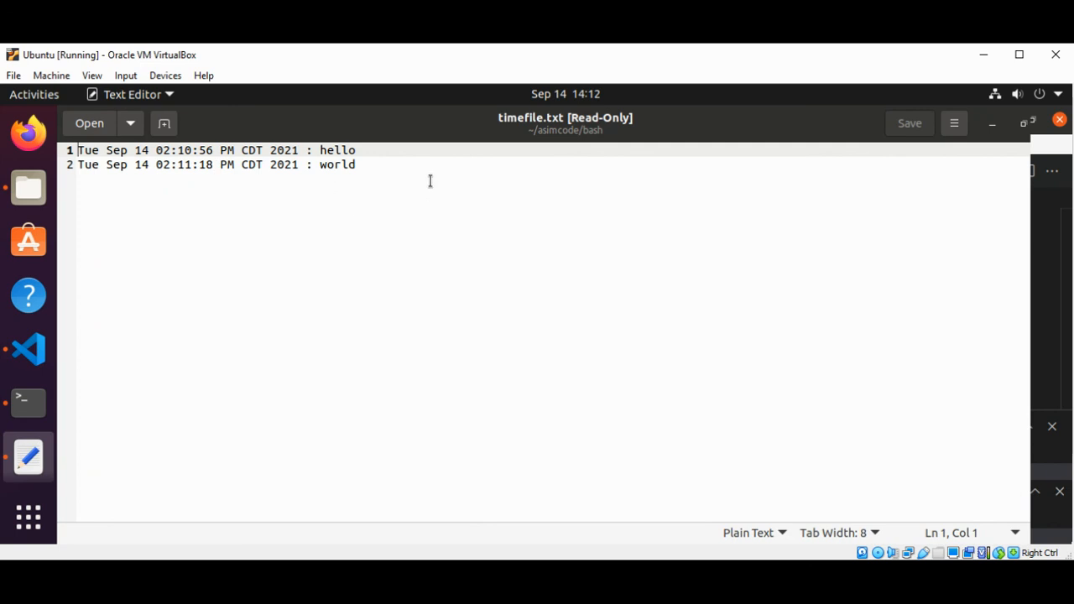